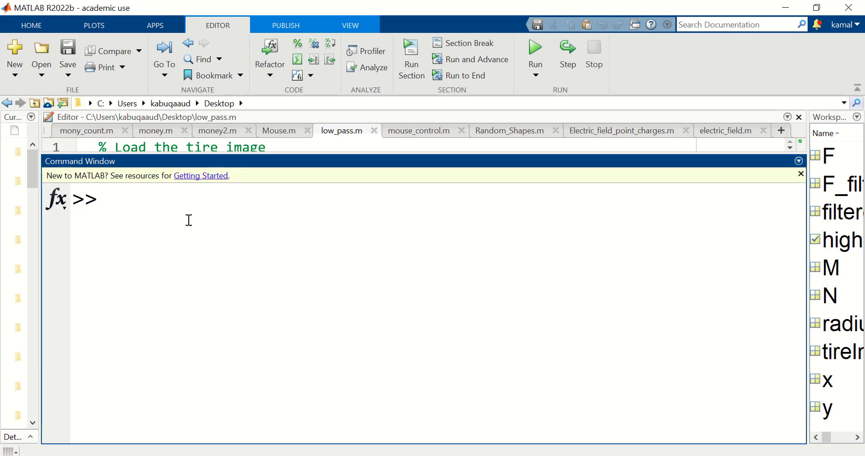
# - Read tire.tif into variable i with imread and display it using imshow
pyautogui.write('i=')
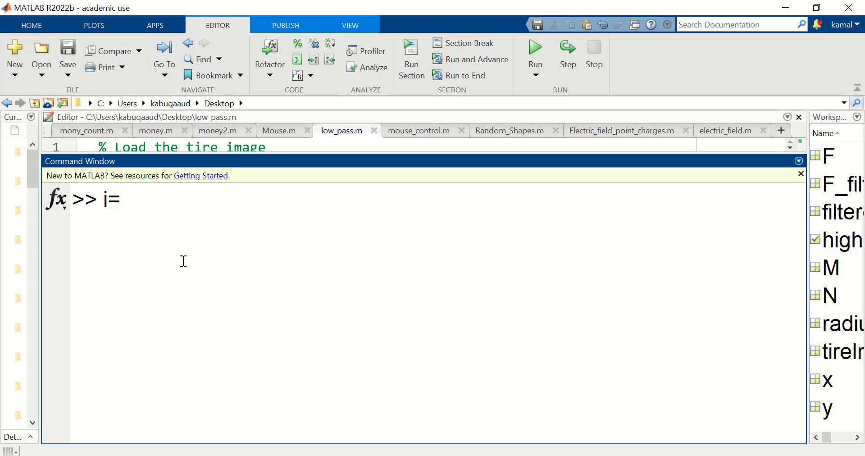
pyautogui.write('imread')
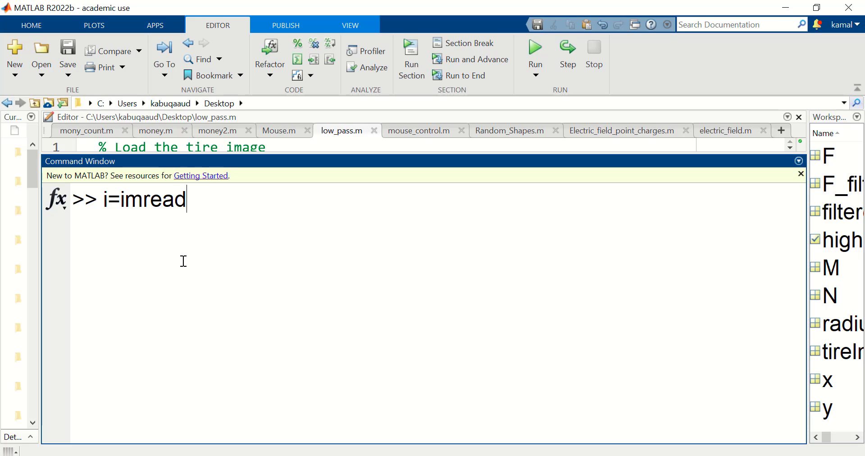
pyautogui.write('("tire.tif");')
pyautogui.write('imshow')
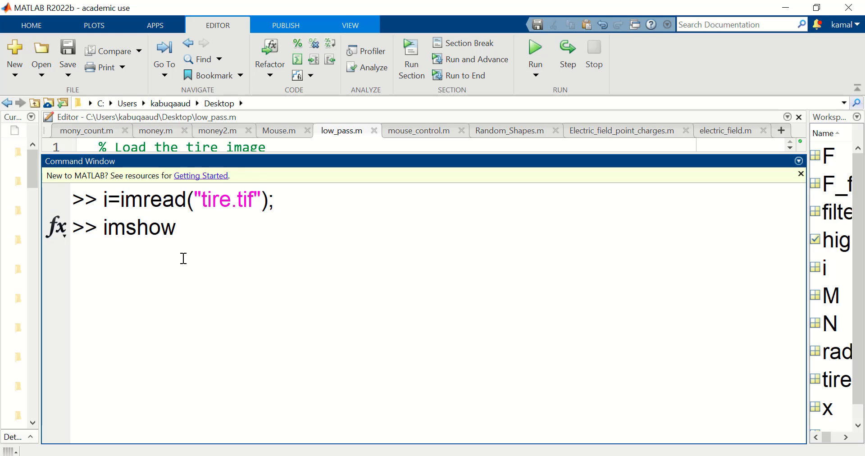
pyautogui.write('(')
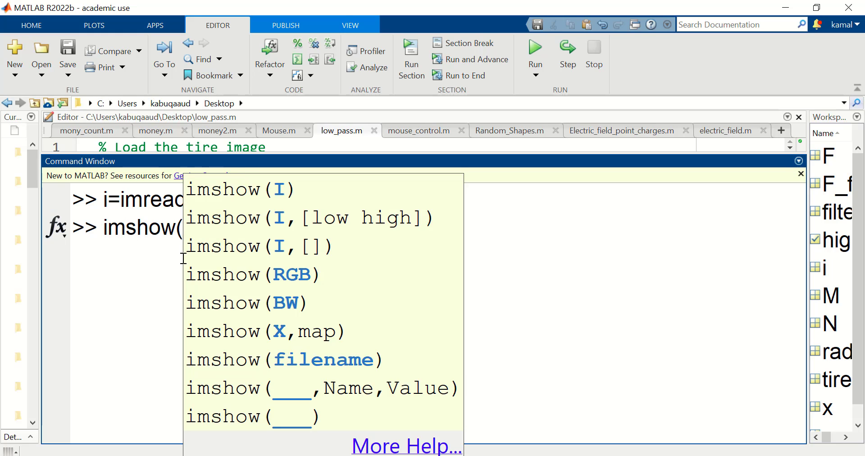
pyautogui.press('enter')
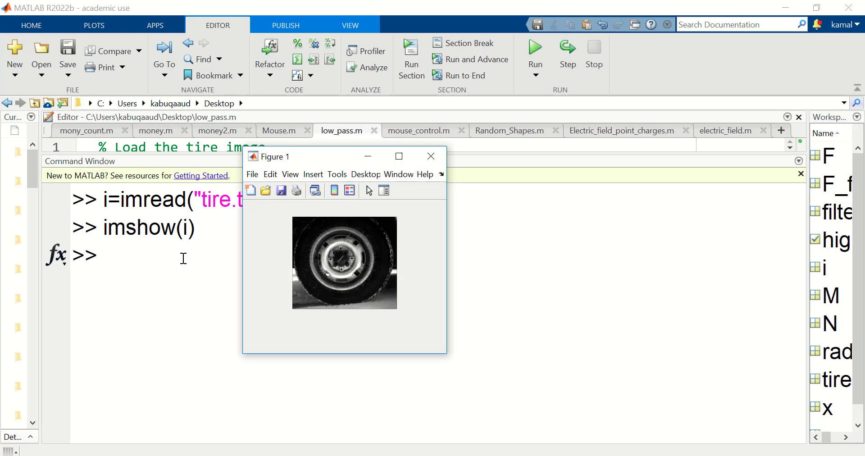
pyautogui.click(430, 156)
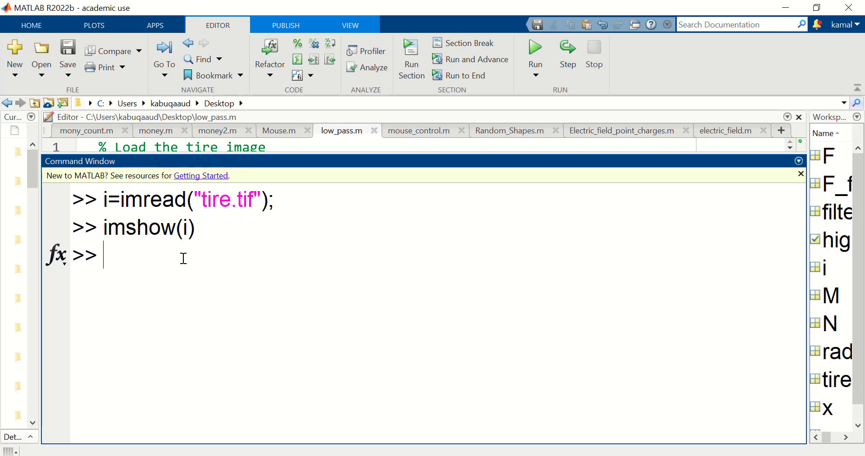
# - Compute the tire image's 2-D Fourier transform into I with fft2
pyautogui.write('I=')
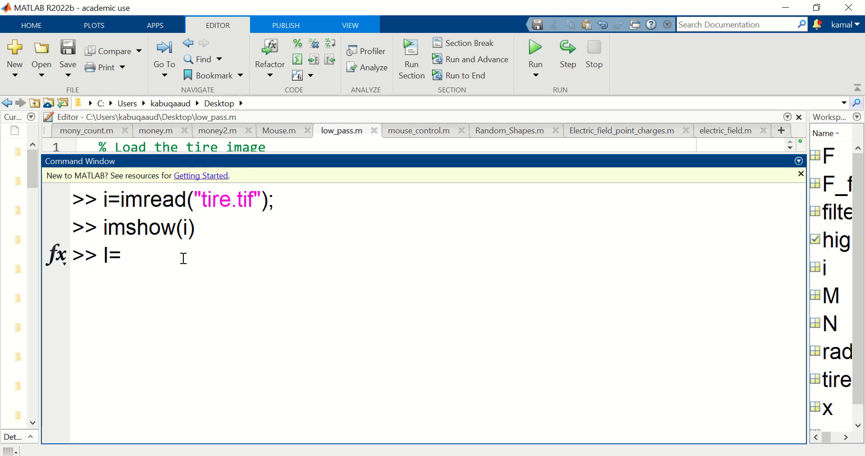
pyautogui.click(119, 254)
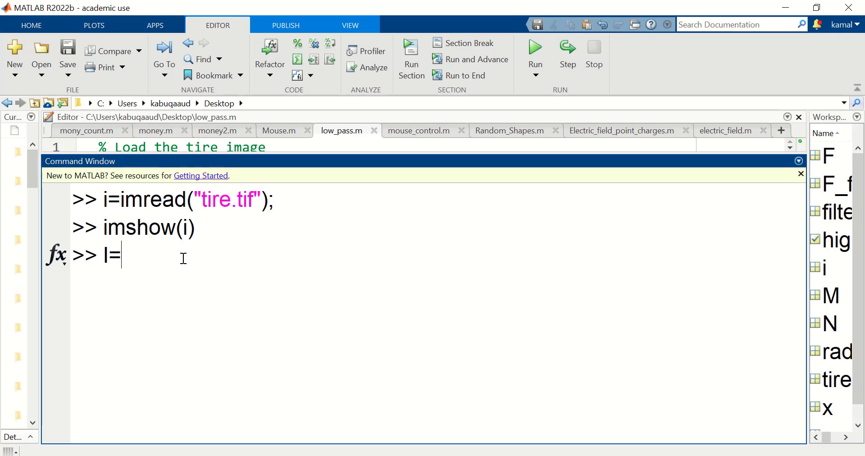
pyautogui.write('fft2(i);')
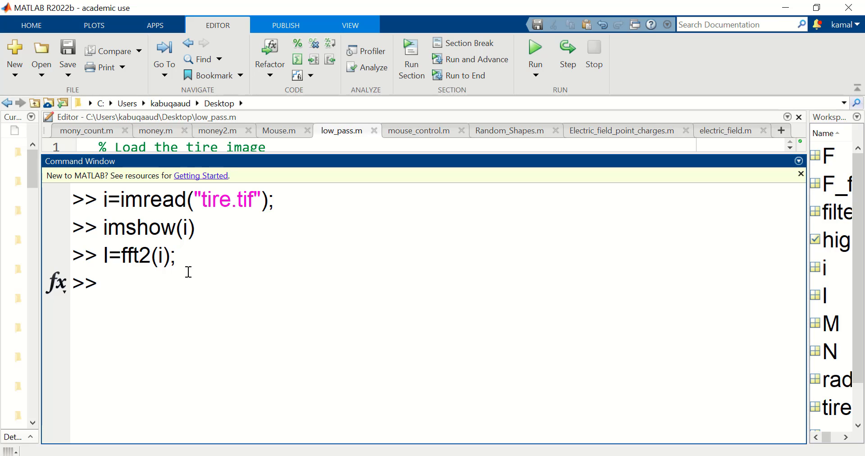
# - Centre the spectrum's zero frequency with fftshift
pyautogui.write('l=')
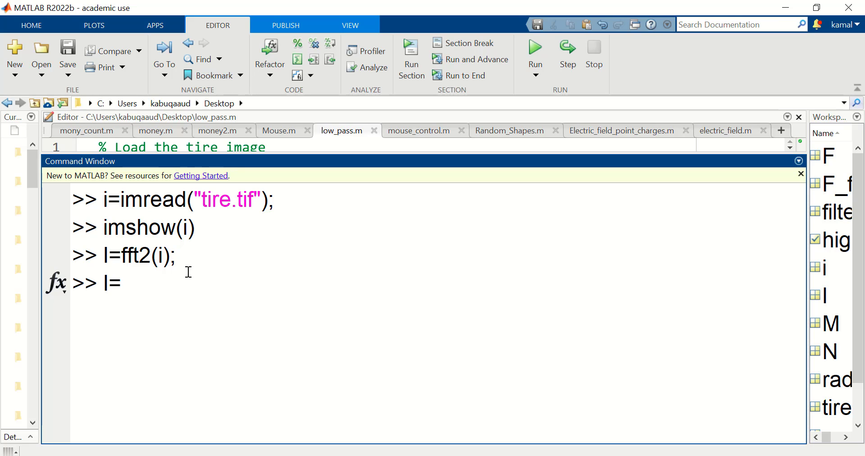
pyautogui.write('ff')
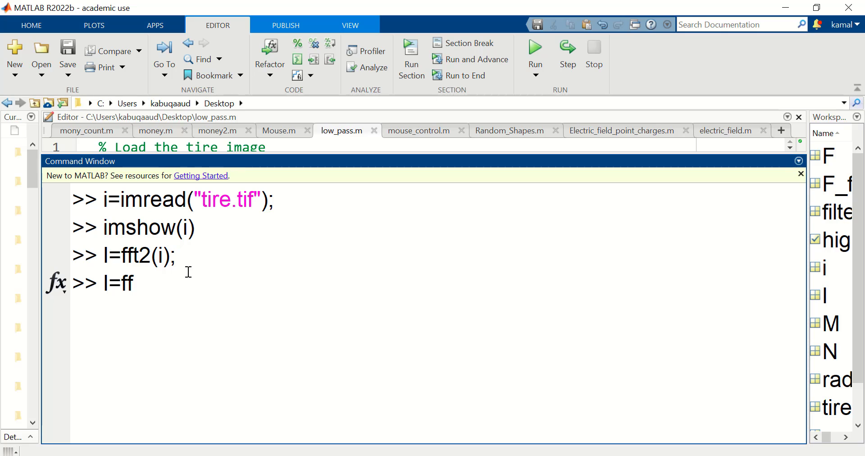
pyautogui.write('t')
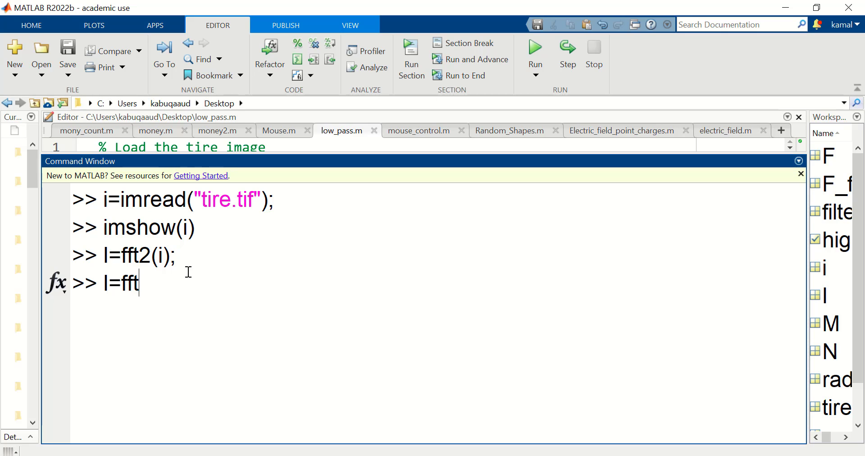
pyautogui.write('shift(')
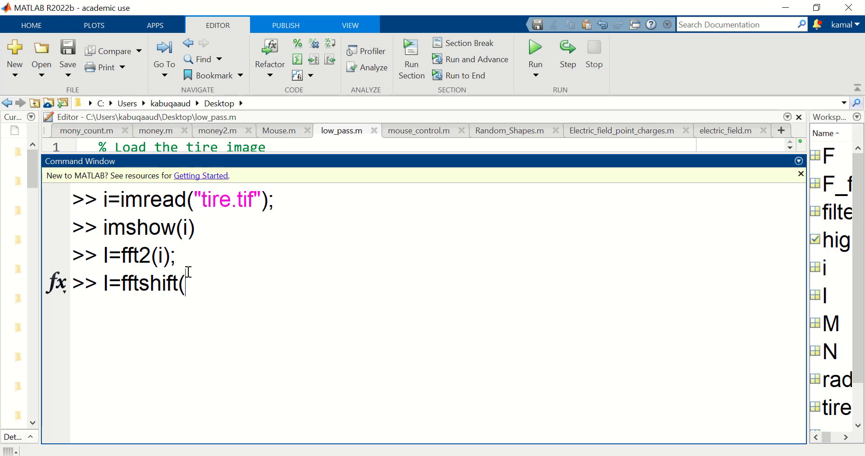
pyautogui.write('(')
pyautogui.write('[')
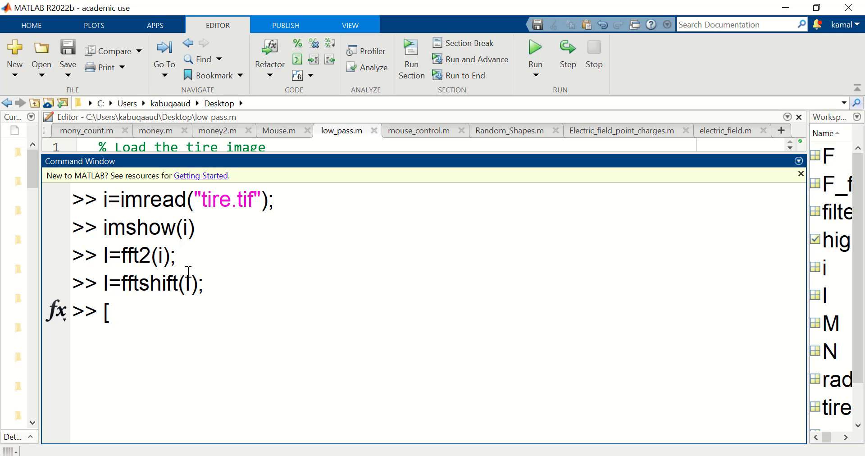
# - Store the tire image's dimensions in m and n with size(i)
pyautogui.write('m')
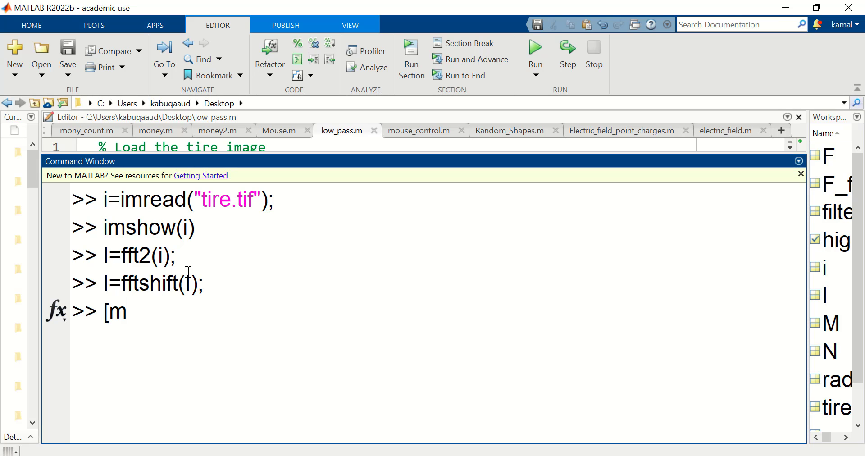
pyautogui.write('n]')
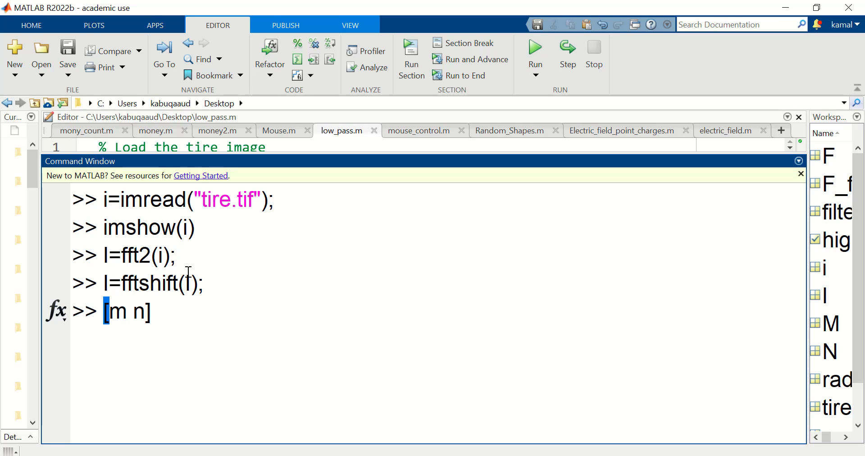
pyautogui.write('=')
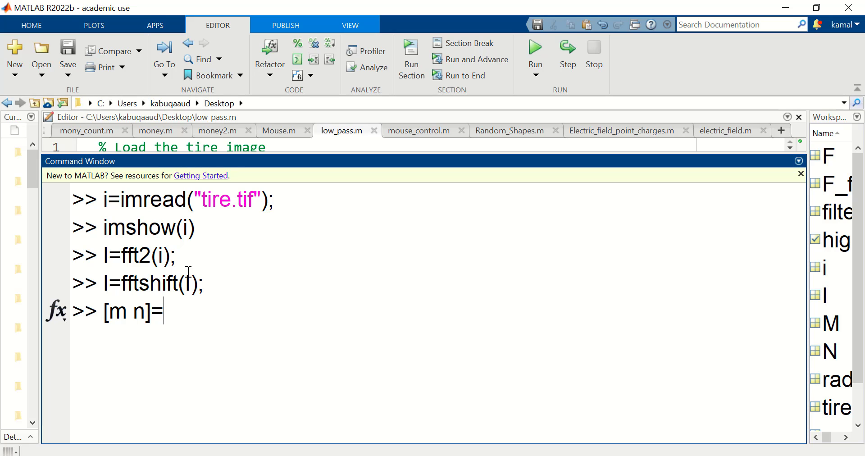
pyautogui.write('size(i);')
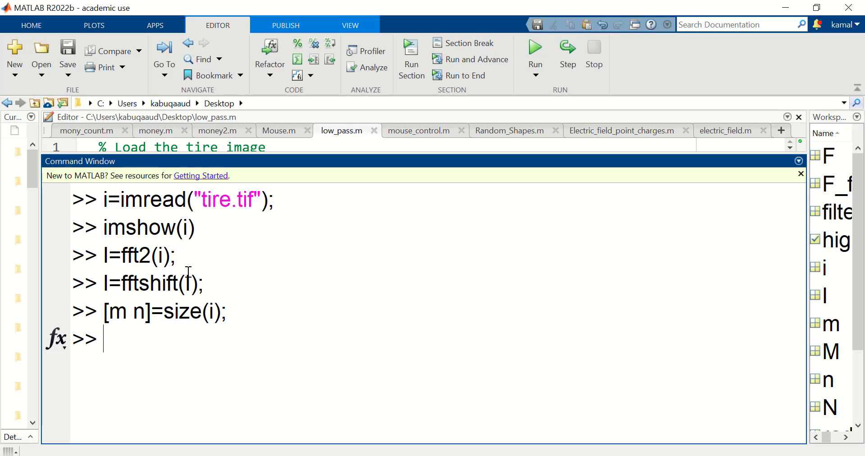
# - Build x and y grids with meshgrid(1:n,1:m)
pyautogui.write('[x y]=')
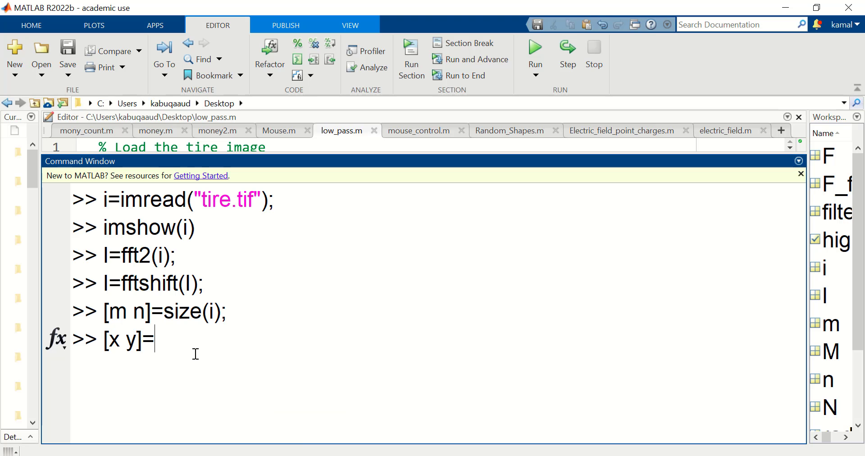
pyautogui.write('meshgrid(1')
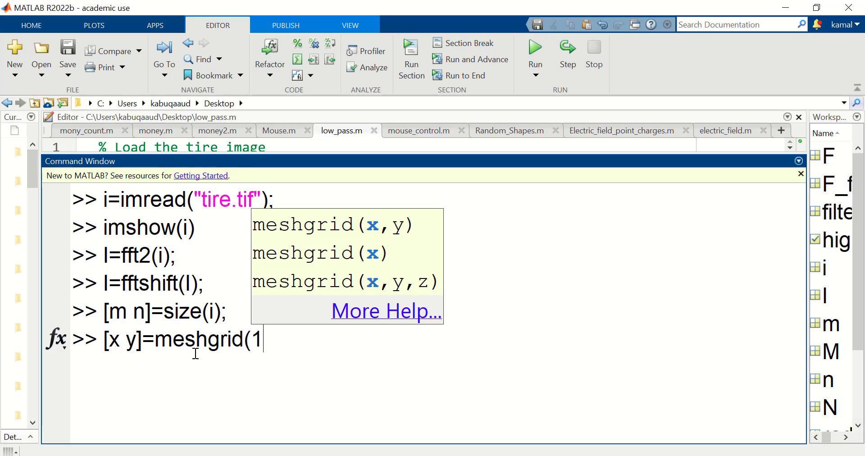
pyautogui.write(':n,1')
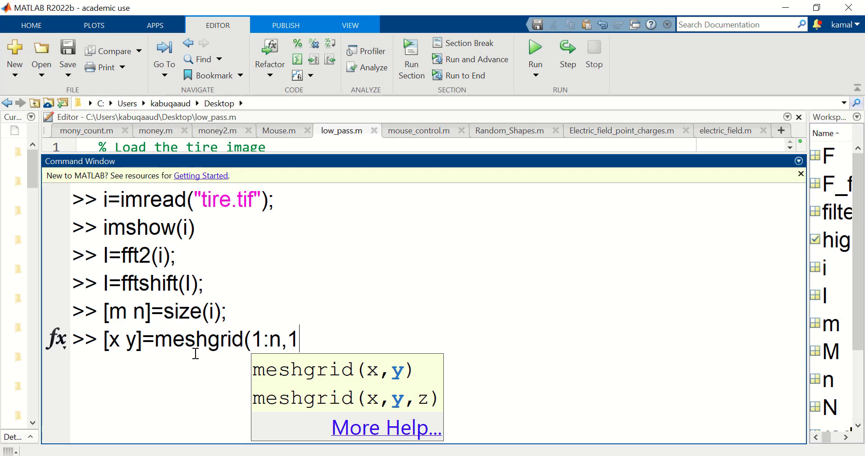
pyautogui.write(':m);')
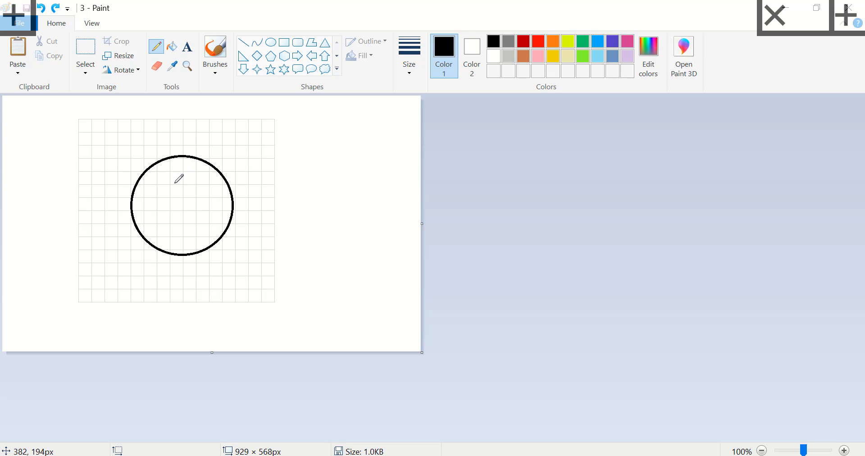
# - Draw two short pencil strokes inside the circle on the grid canvas
pyautogui.moveTo(165, 176); pyautogui.dragTo(193, 176)
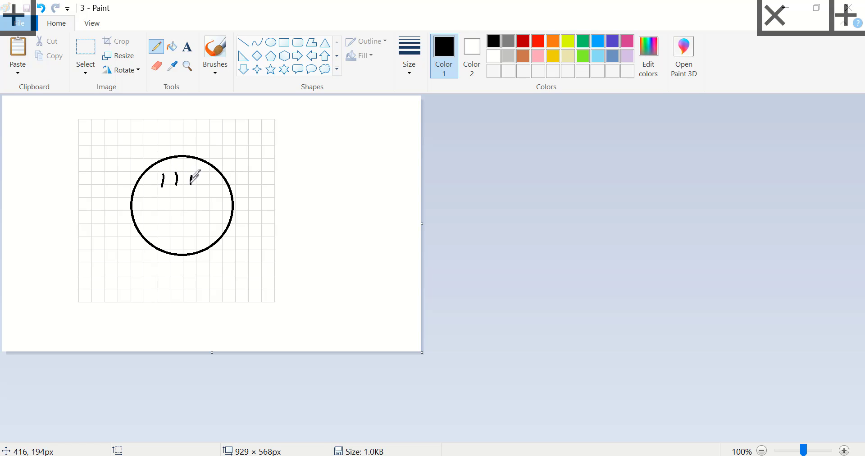
pyautogui.moveTo(199, 176); pyautogui.dragTo(215, 198)
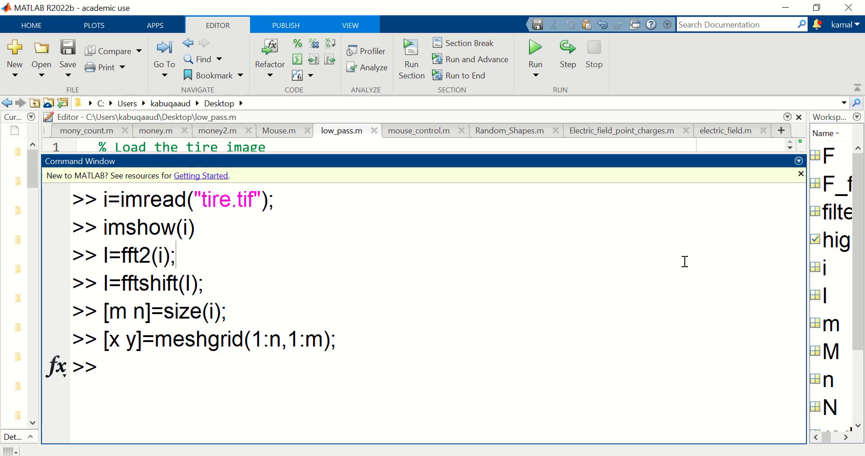
# - Compute z as each pixel's distance from the centre, sqrt((x-n/2).^2+(y-m/2)^2)
pyautogui.write('z=')
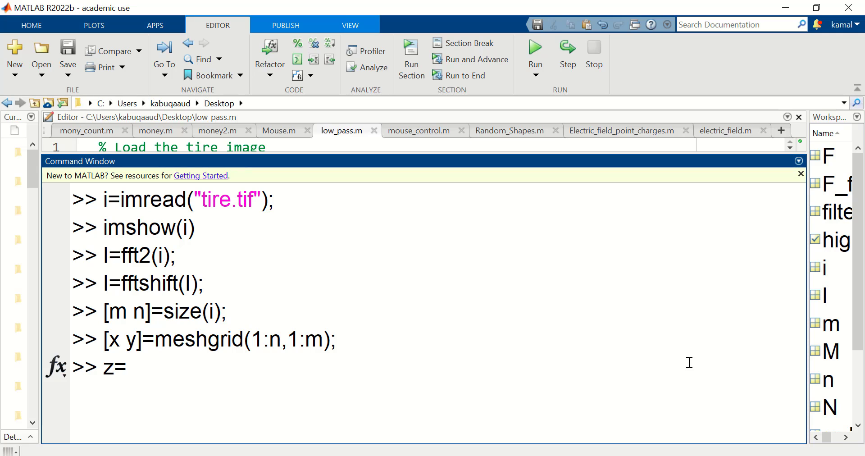
pyautogui.write('(')
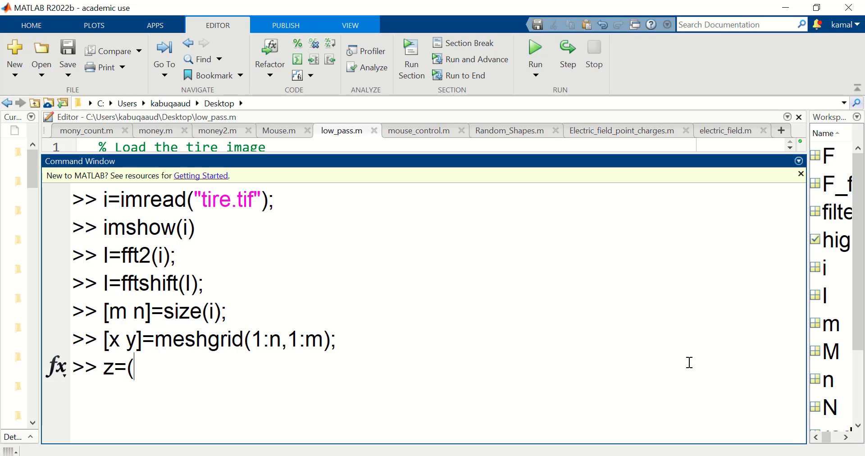
pyautogui.write('sqrt')
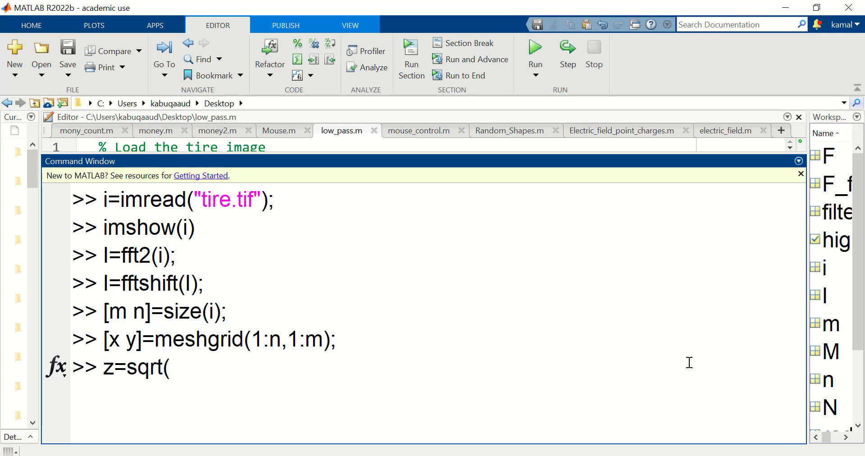
pyautogui.write('(x-n/')
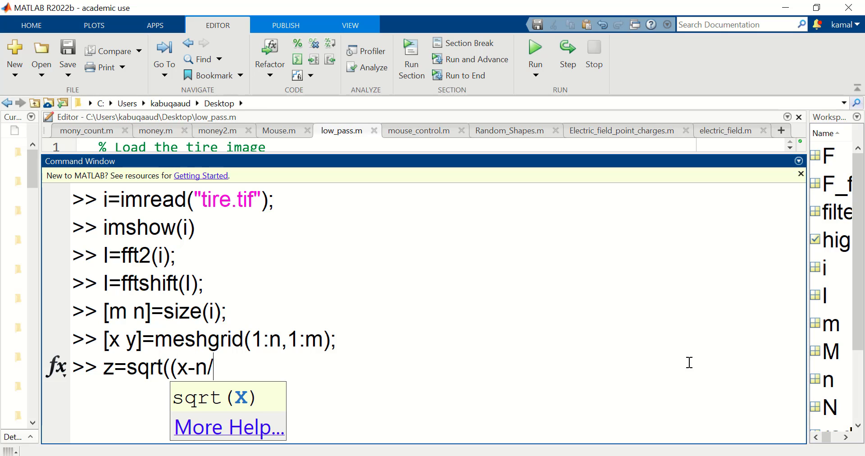
pyautogui.write('2).^2+')
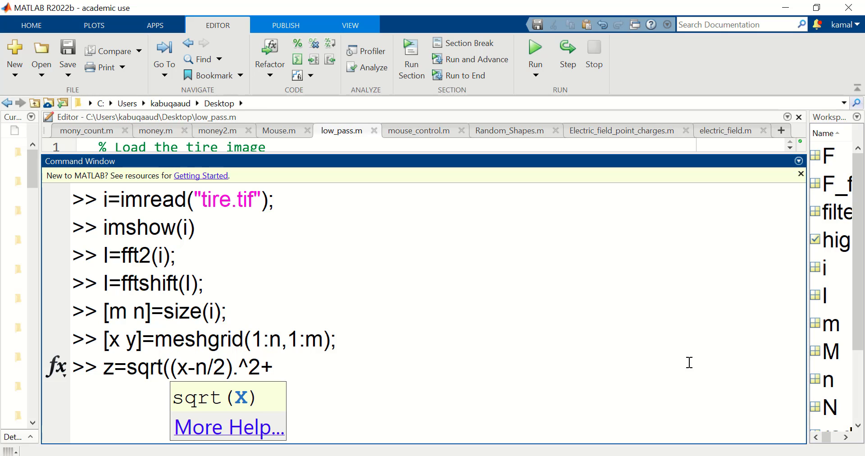
pyautogui.write('(y-m/2).^2);')
pyautogui.write('h')
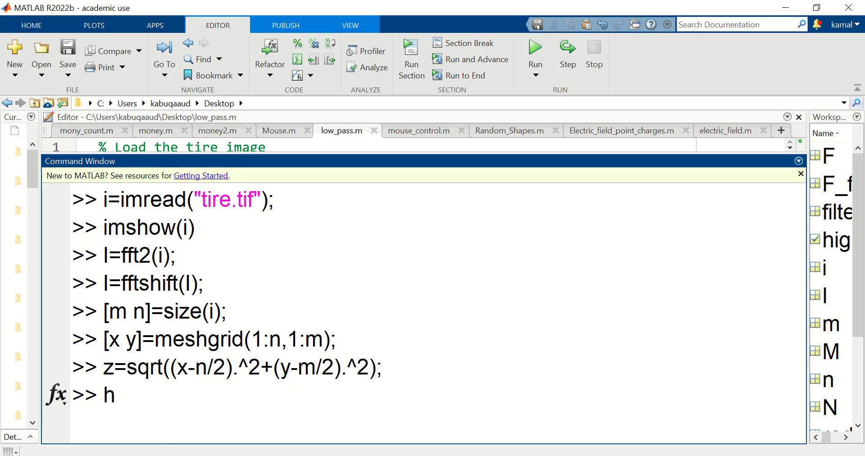
# - Create the circular low-pass mask h=z<20
pyautogui.write('=')
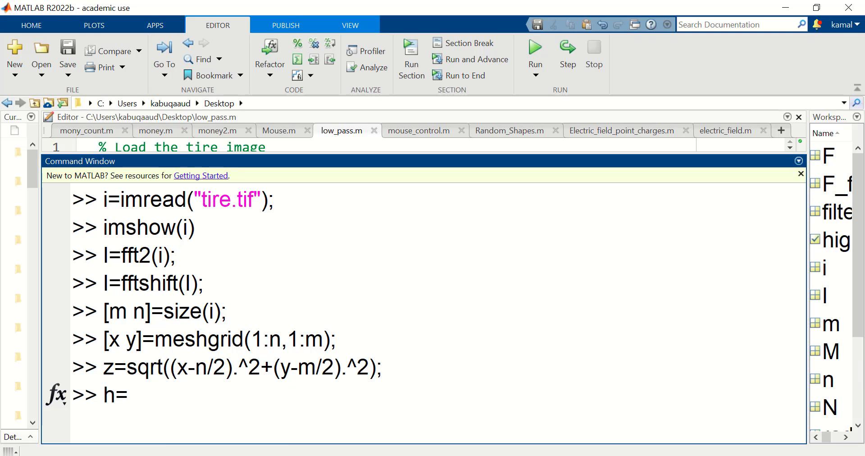
pyautogui.write('z')
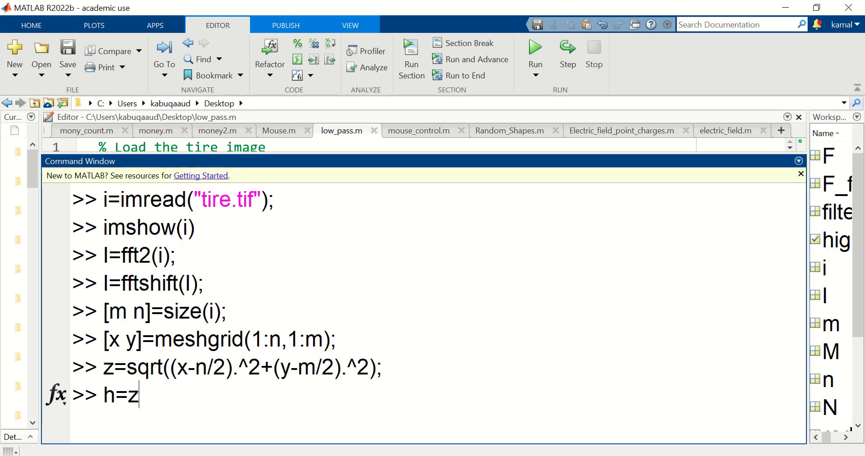
pyautogui.write('<20;')
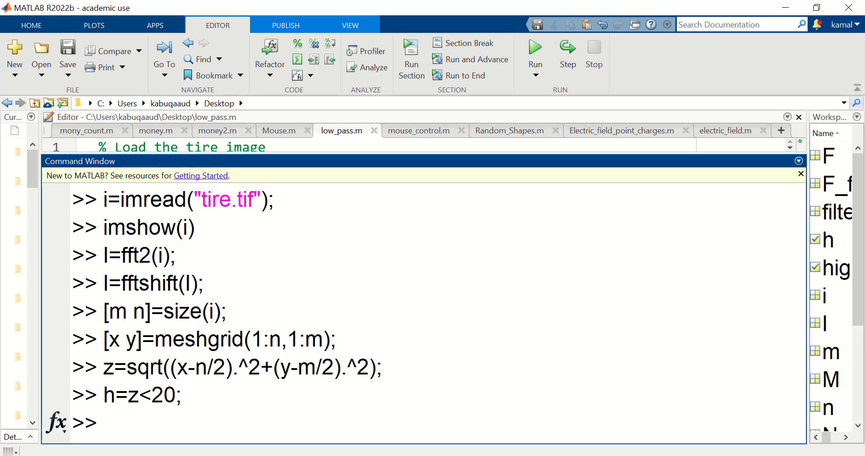
pyautogui.click(102, 422)
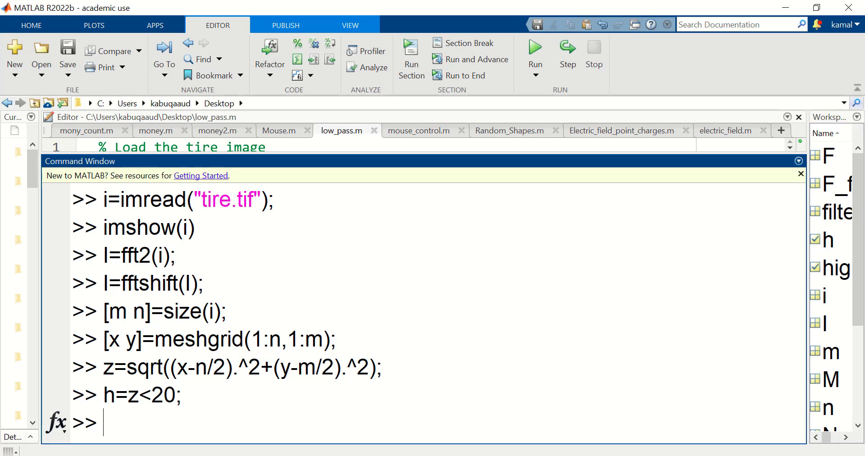
# - Mask the spectrum into NEW with h, then compute new=ifft2(ifftshift(NEW))
pyautogui.write('NEW=h*')
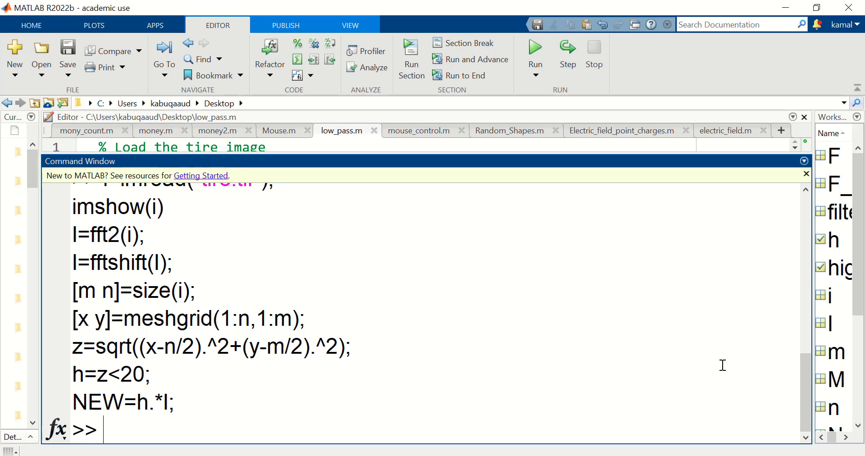
pyautogui.write('new')
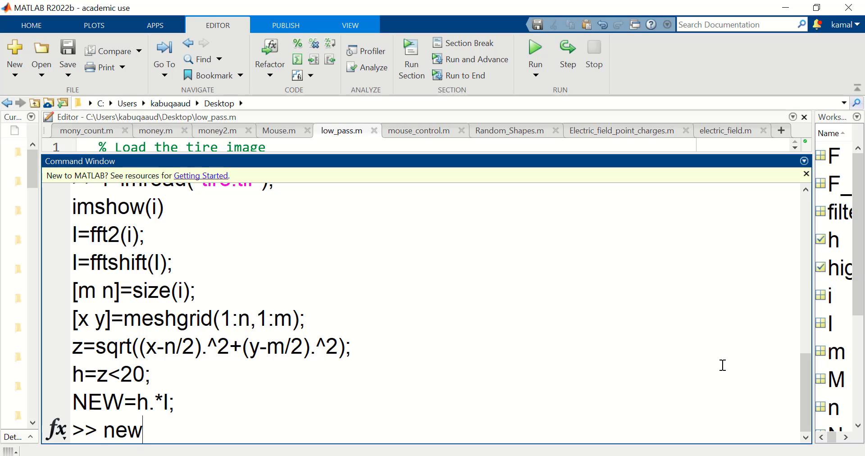
pyautogui.write('=')
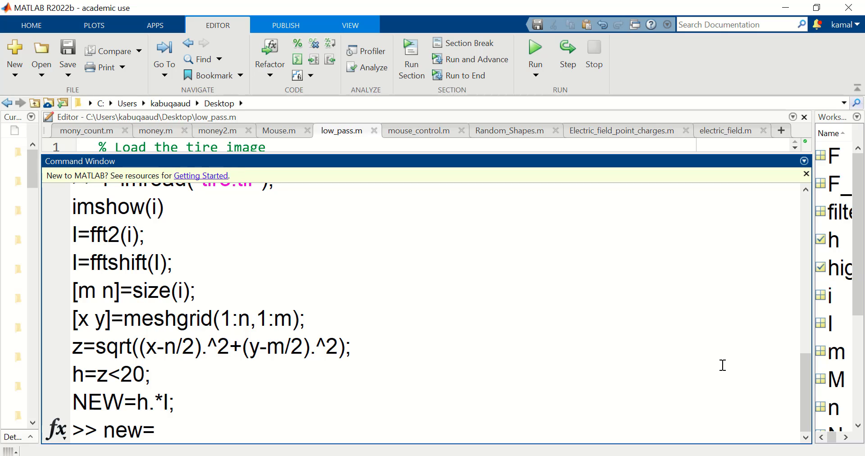
pyautogui.write('ifft2(')
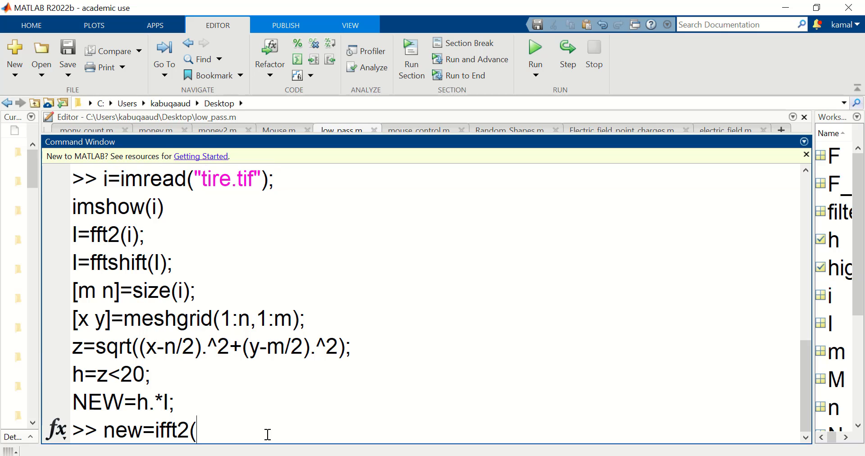
pyautogui.write('i')
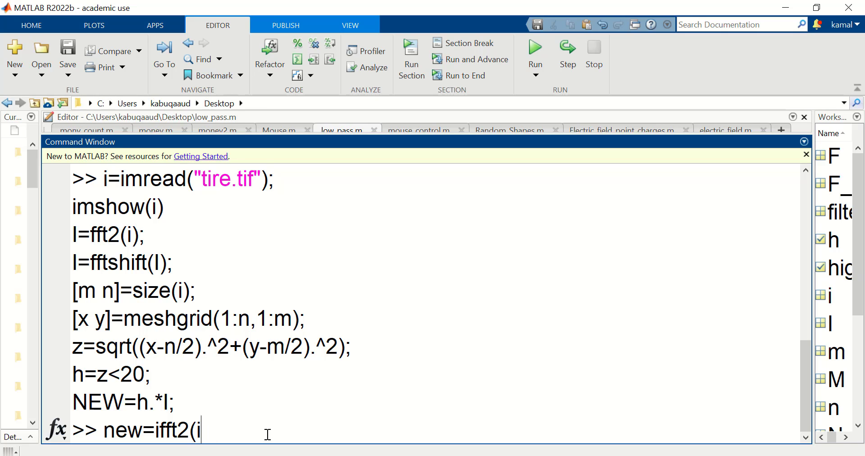
pyautogui.write('fftshift(')
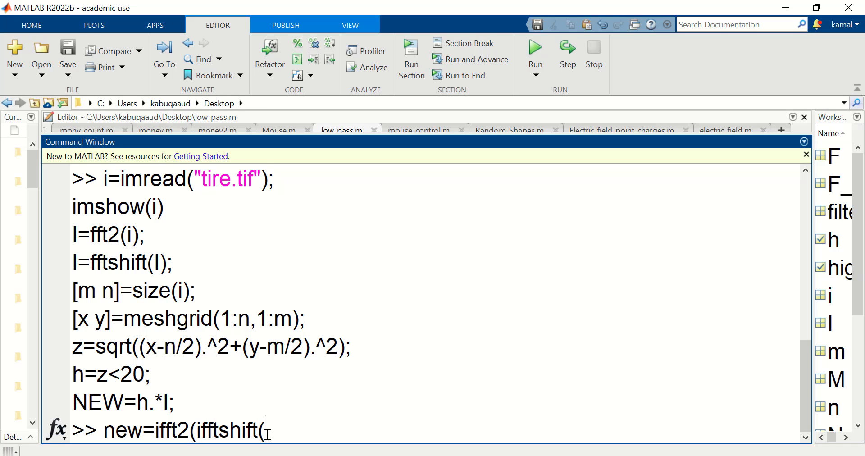
pyautogui.write('NEW)')
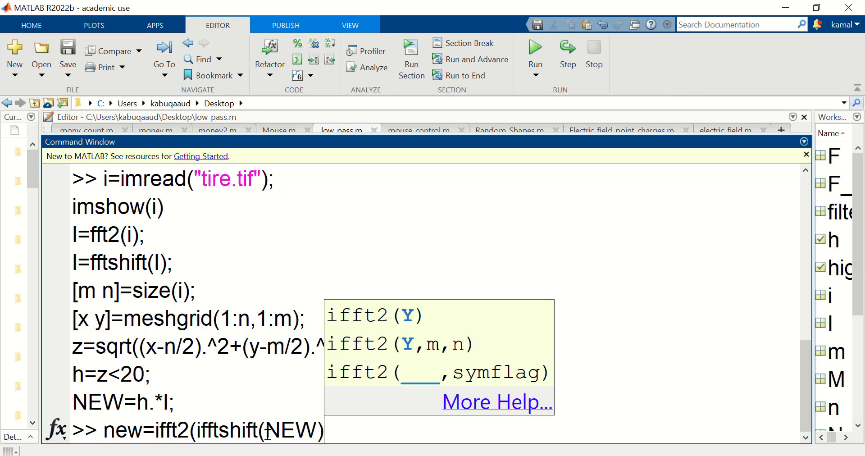
pyautogui.write(');')
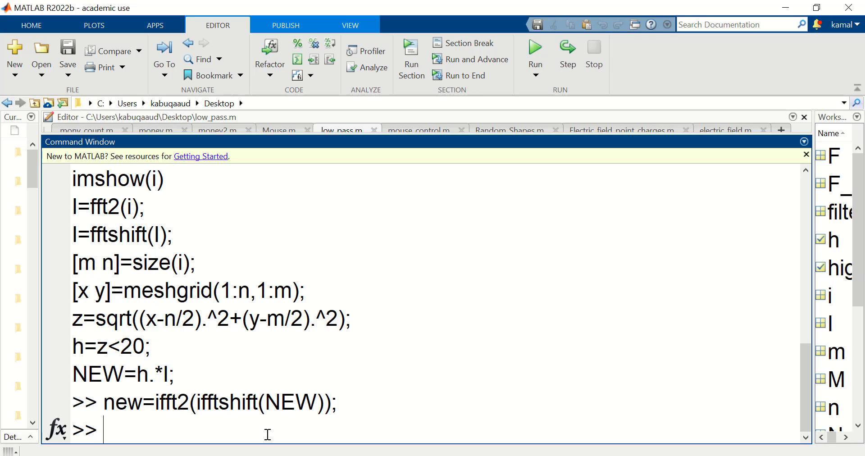
# - Show the original image i in the top subplot (2,1,1) titled "Original Image"
pyautogui.write('subplot(')
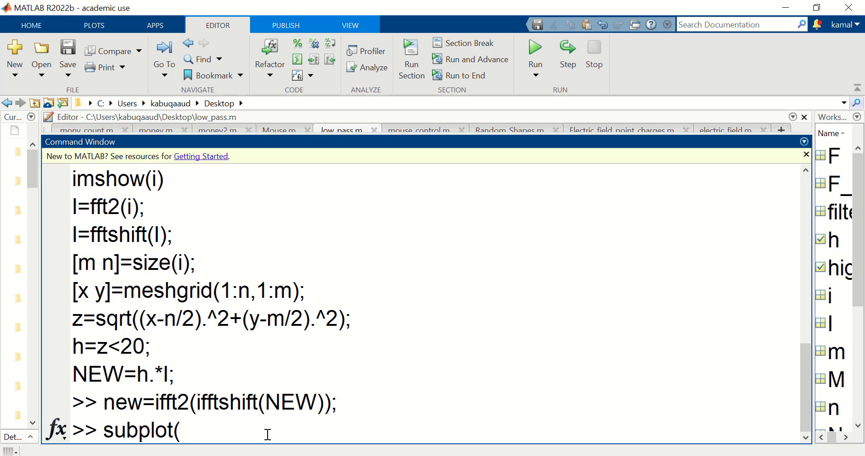
pyautogui.write('2,1,1)')
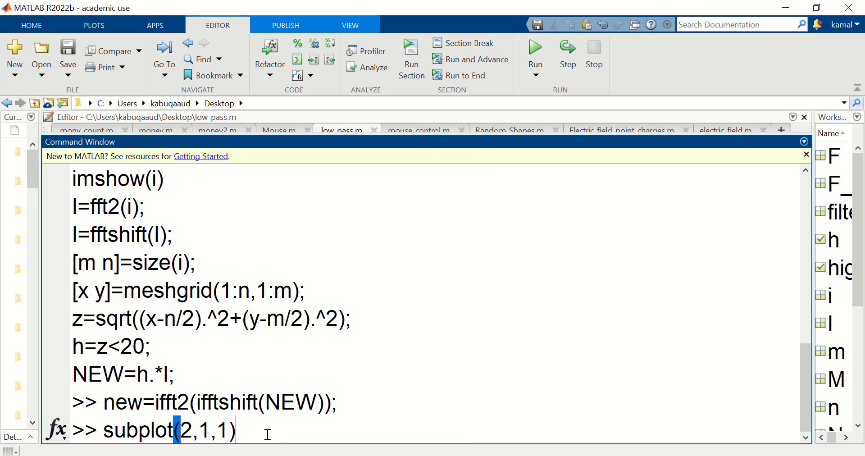
pyautogui.write(';titl')
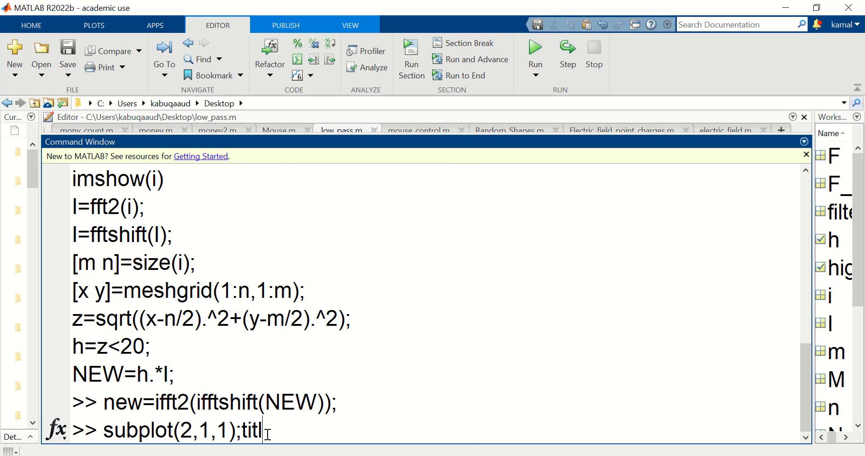
pyautogui.write('e(')
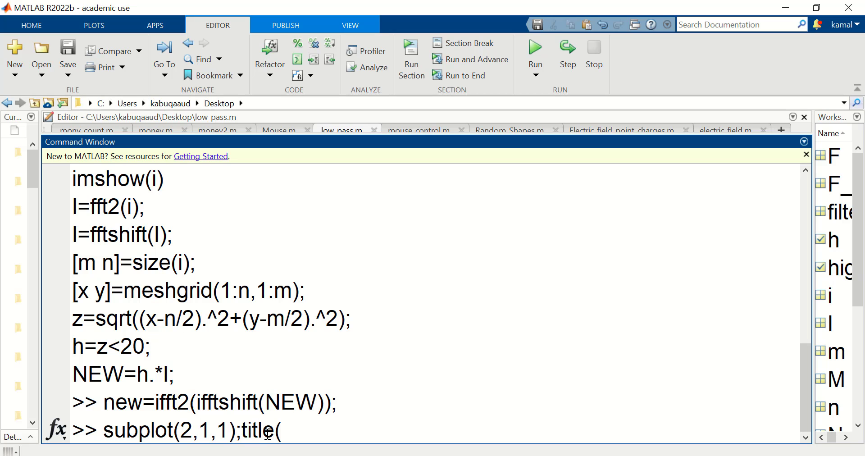
pyautogui.write('"Original Image)')
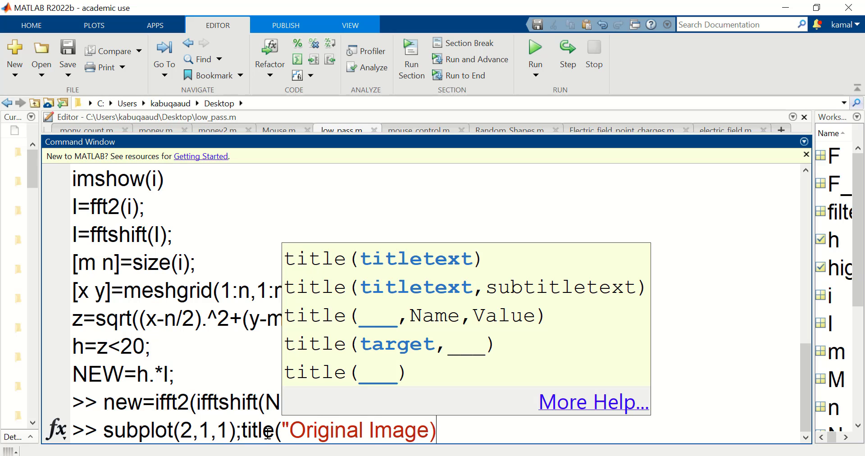
pyautogui.write('");')
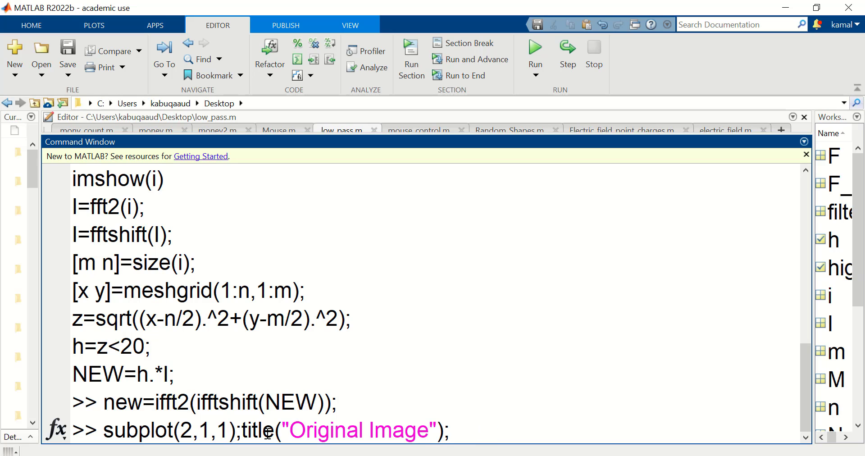
pyautogui.write(';imshow(i);')
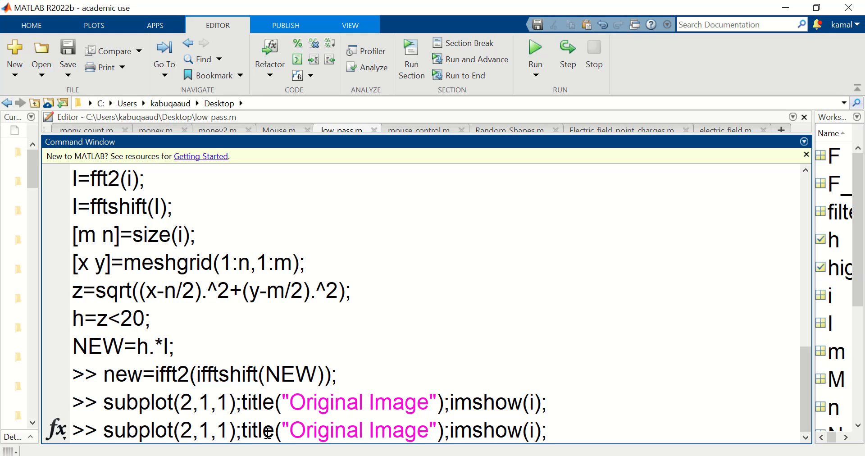
# - Show uint8(abs(new)) in the bottom subplot (2,1,2) titled "filtered Image"
pyautogui.write('subplot(2,1,2);title("filter Image");imshow(i);')
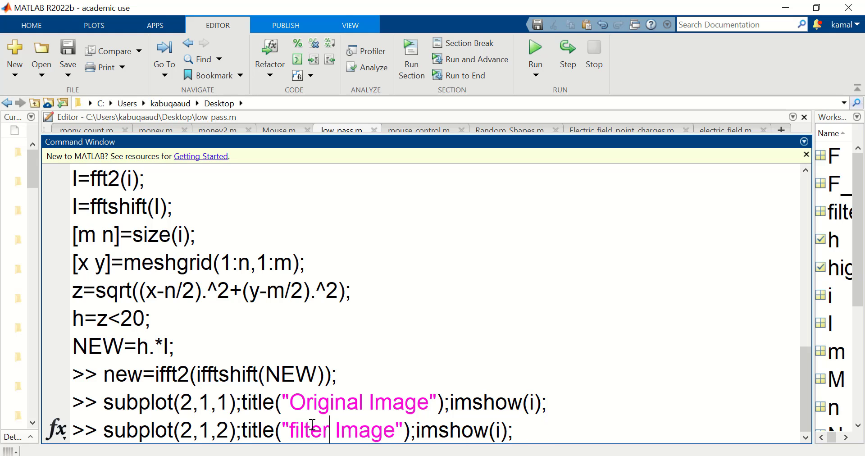
pyautogui.write('ed')
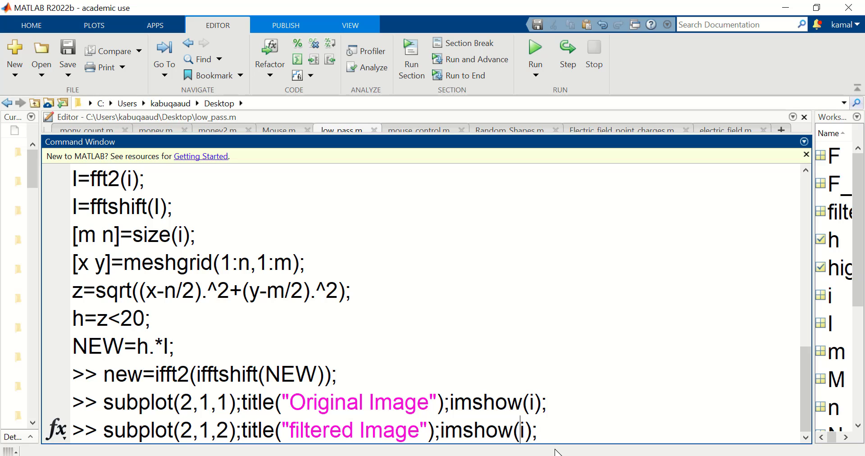
pyautogui.press('Backspace')
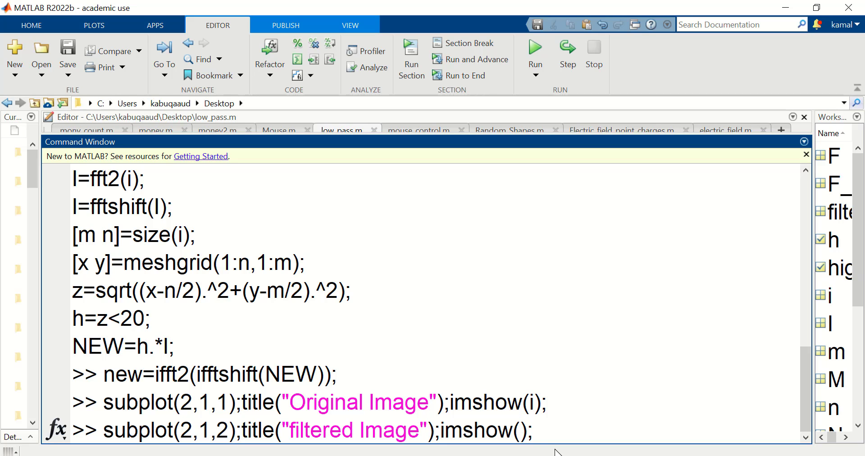
pyautogui.write('uint8(')
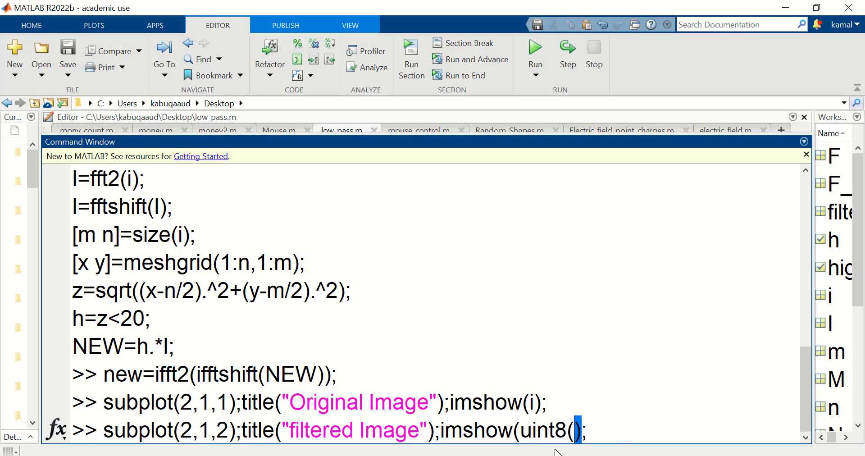
pyautogui.write('abs(')
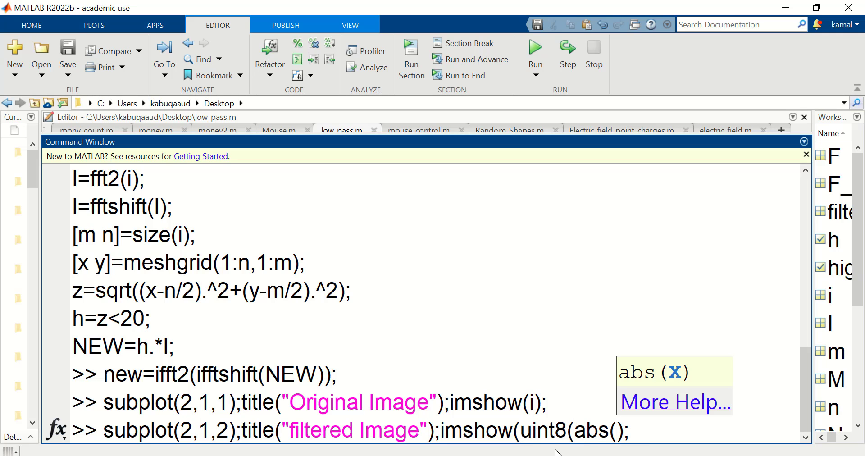
pyautogui.press('enter')
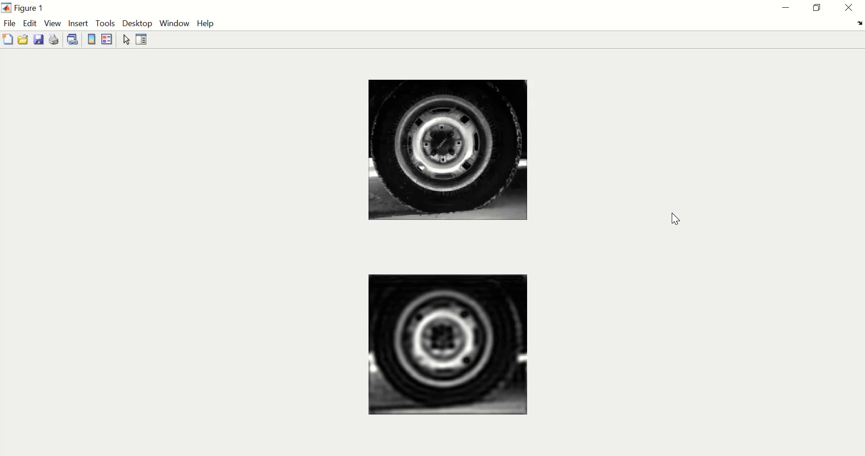
pyautogui.moveTo(761, 70)
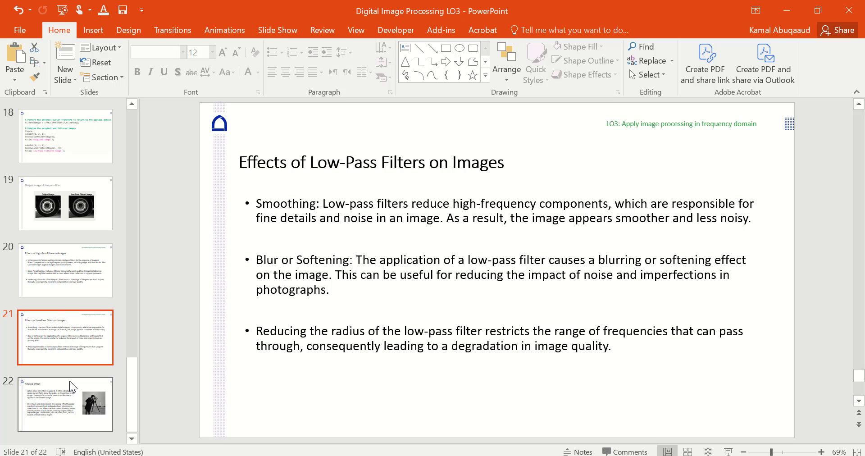
pyautogui.moveTo(276, 429)
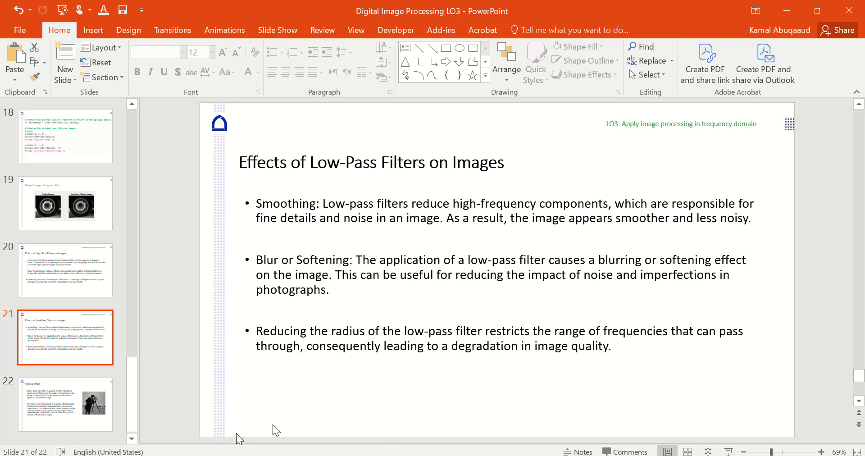
pyautogui.moveTo(240, 439)
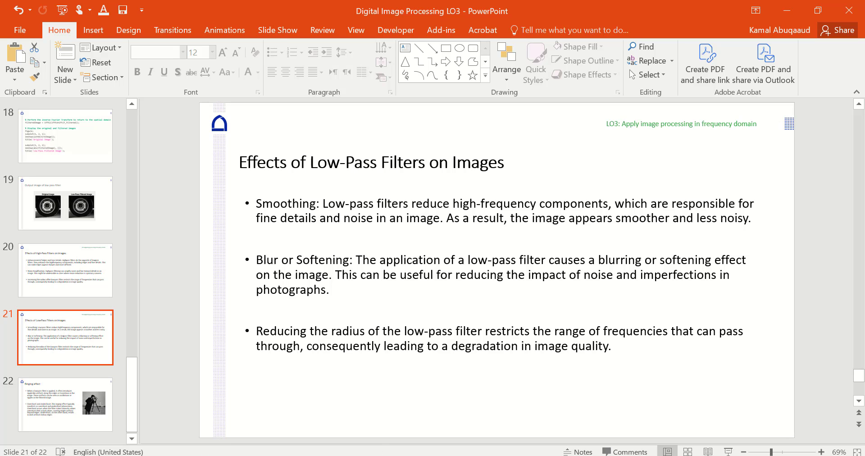